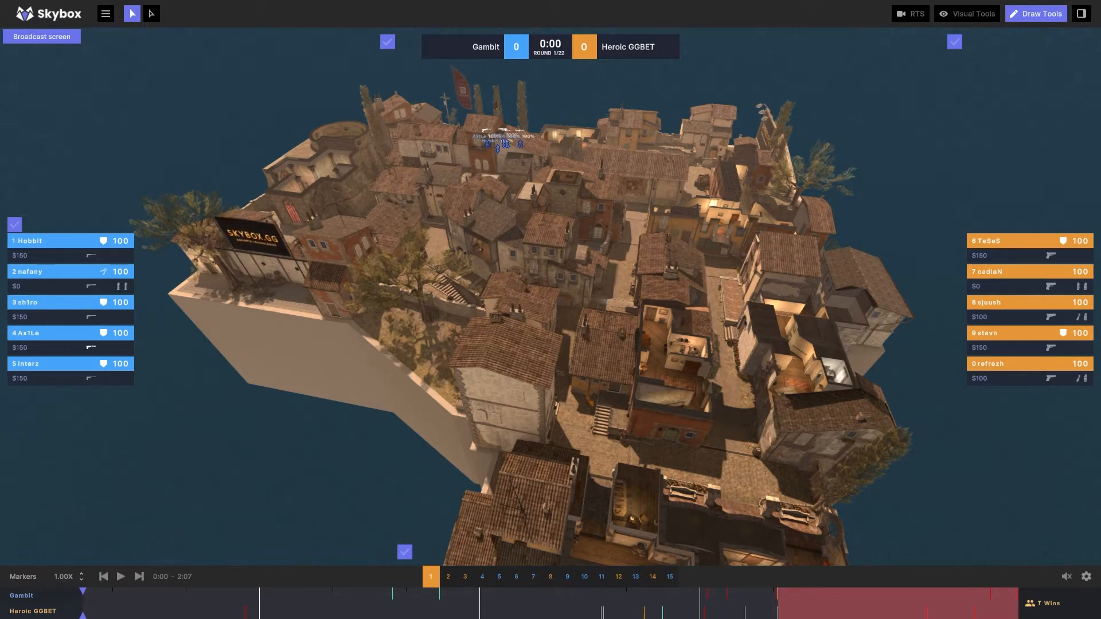
Jump the replay from round 1 via round 13 to the final round 22, then open the Round Summary.
left_click(549, 576)
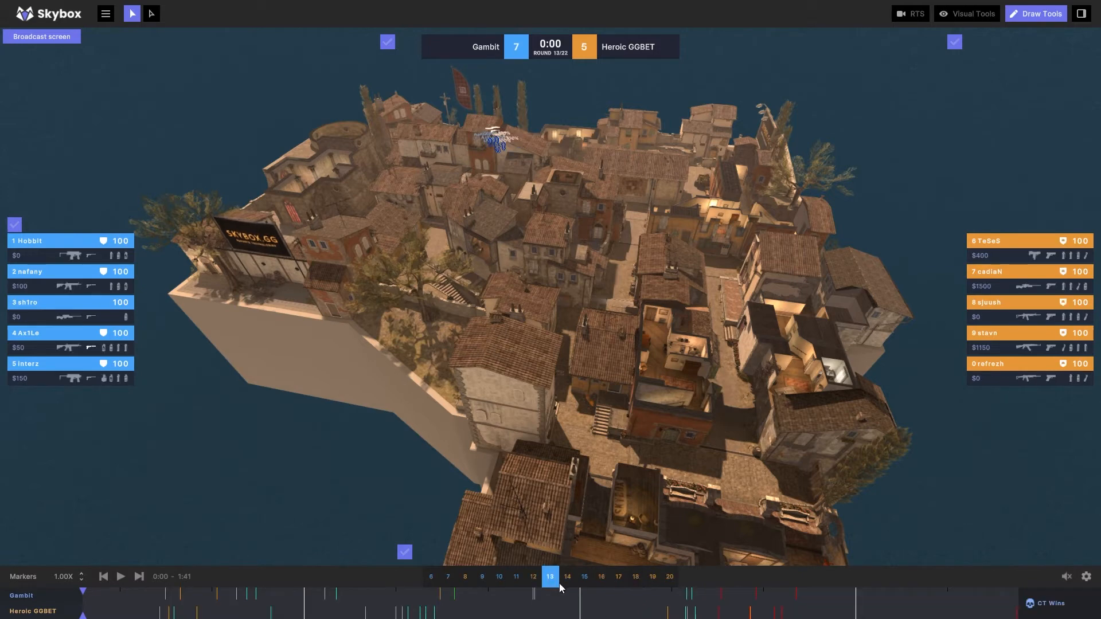
left_click(667, 577)
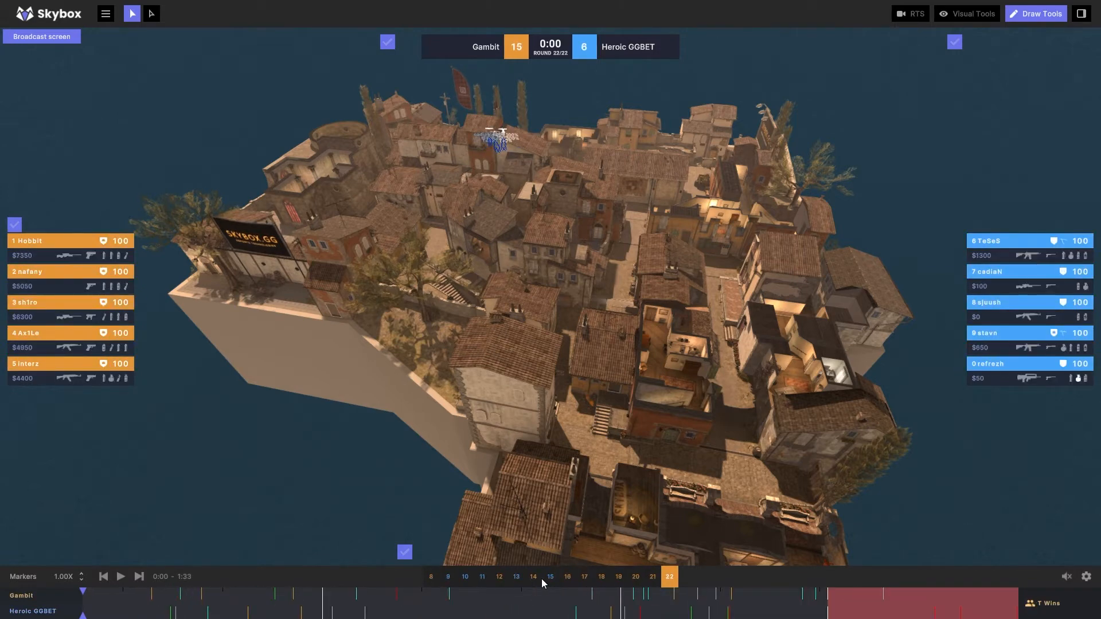
left_click(429, 577)
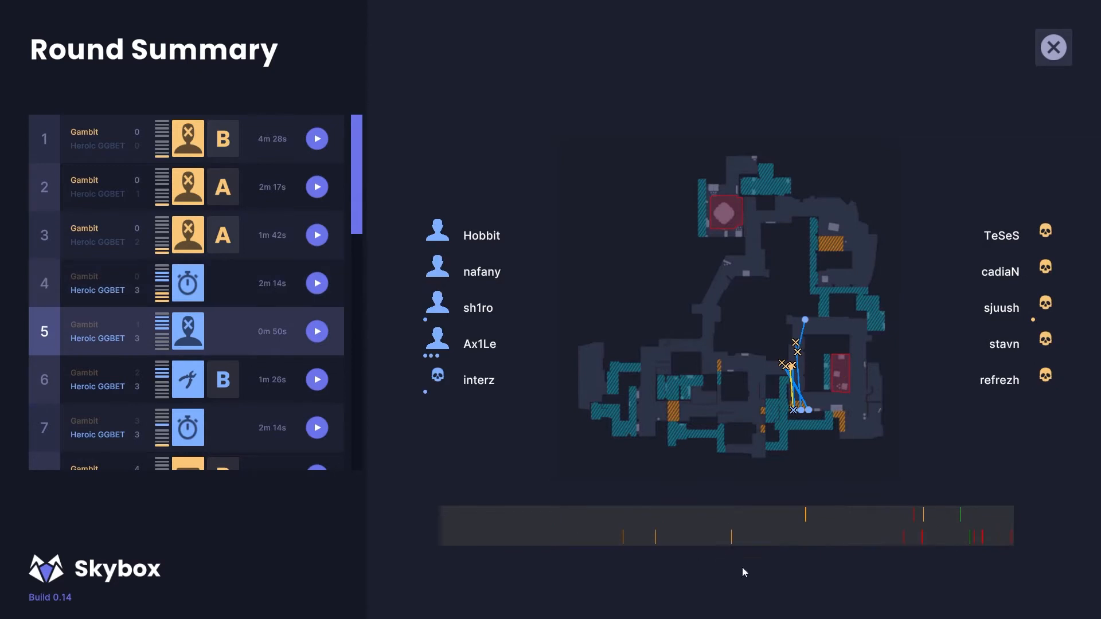
mouse_move(631, 486)
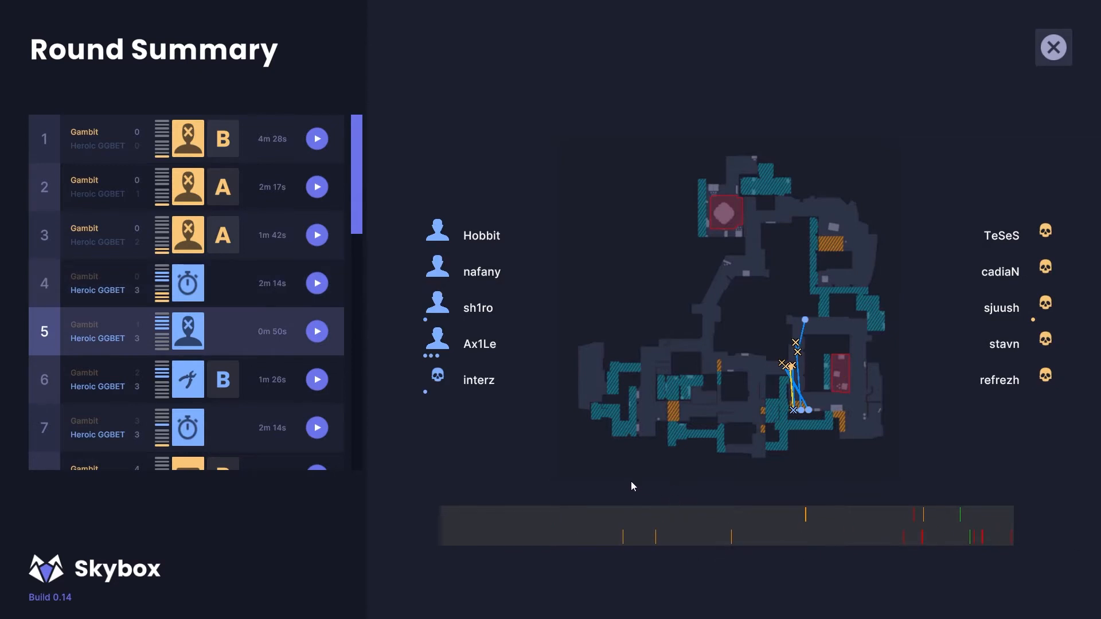
mouse_move(874, 529)
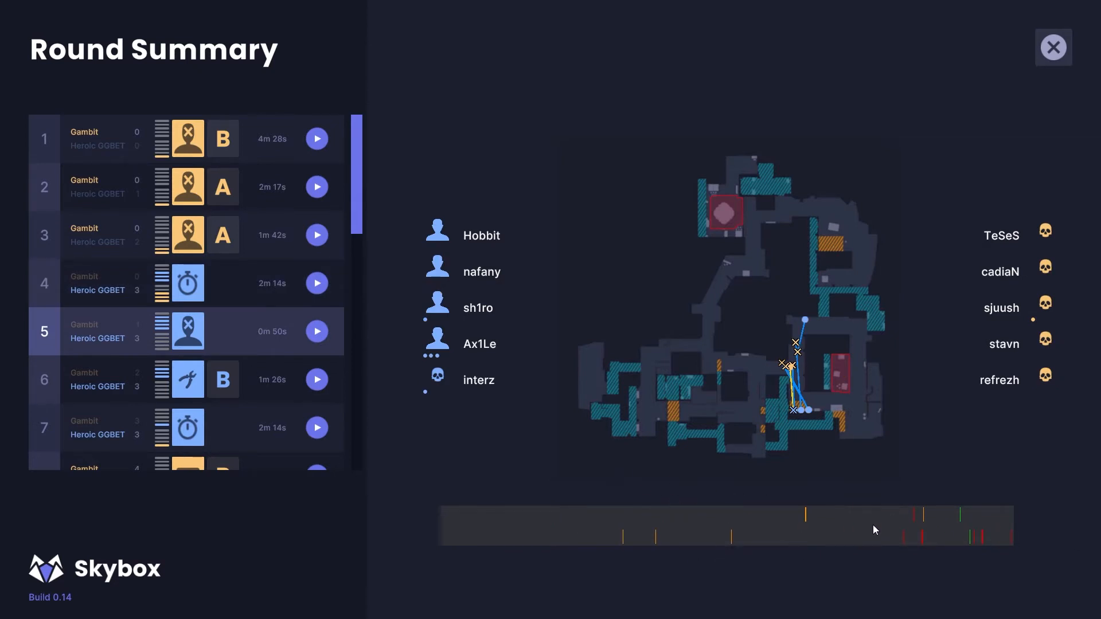
mouse_move(876, 555)
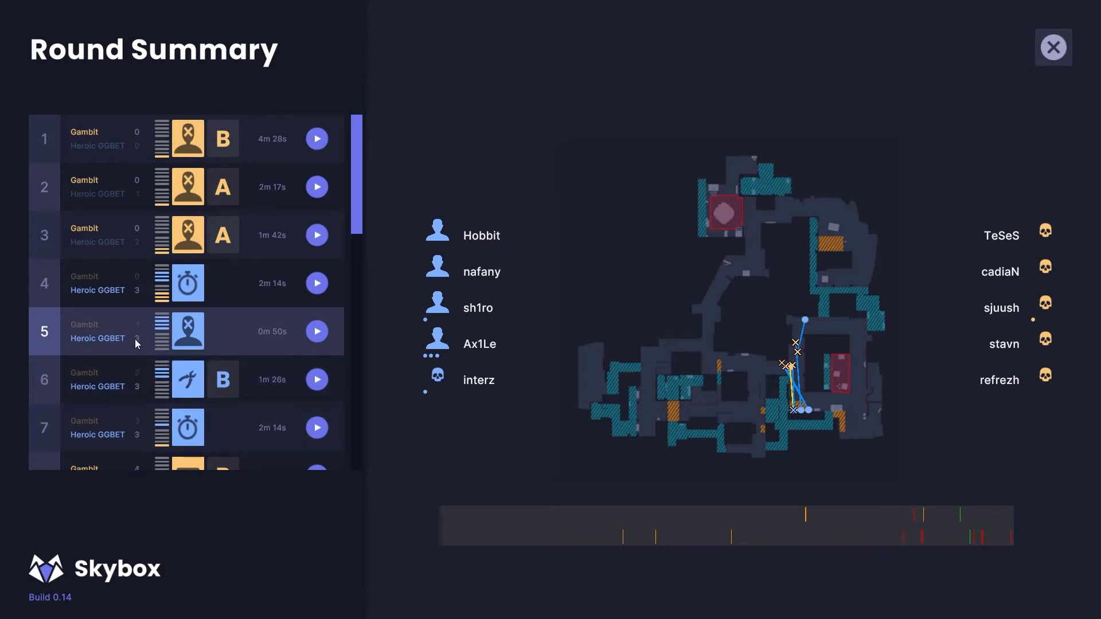
mouse_move(901, 536)
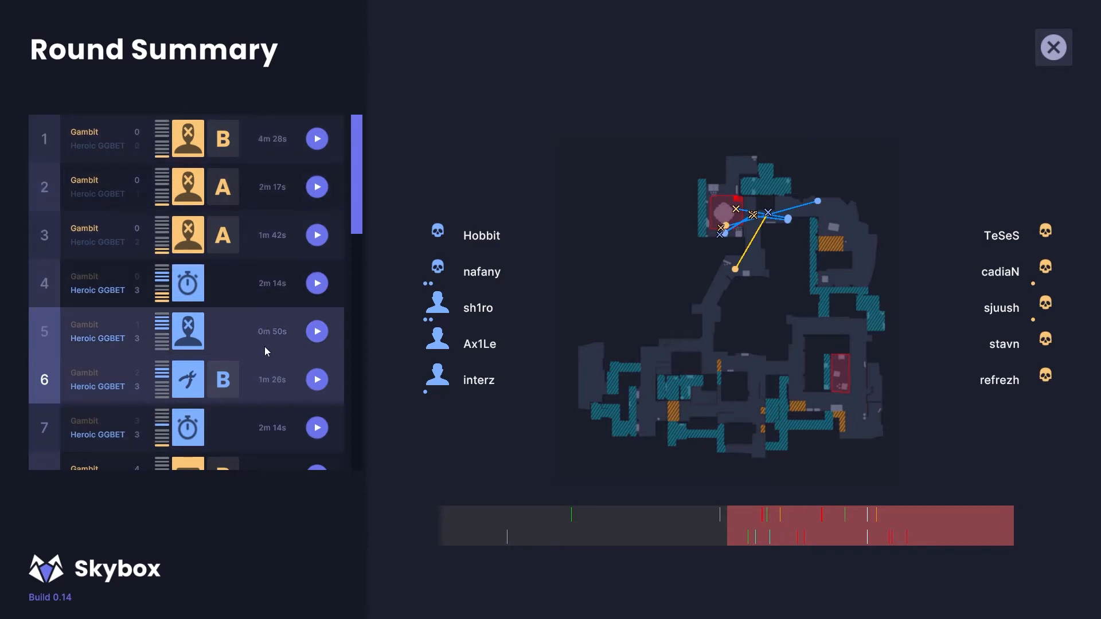
Scroll down the Round Summary round list past round 12 toward round 16's map.
scroll("down", 3)
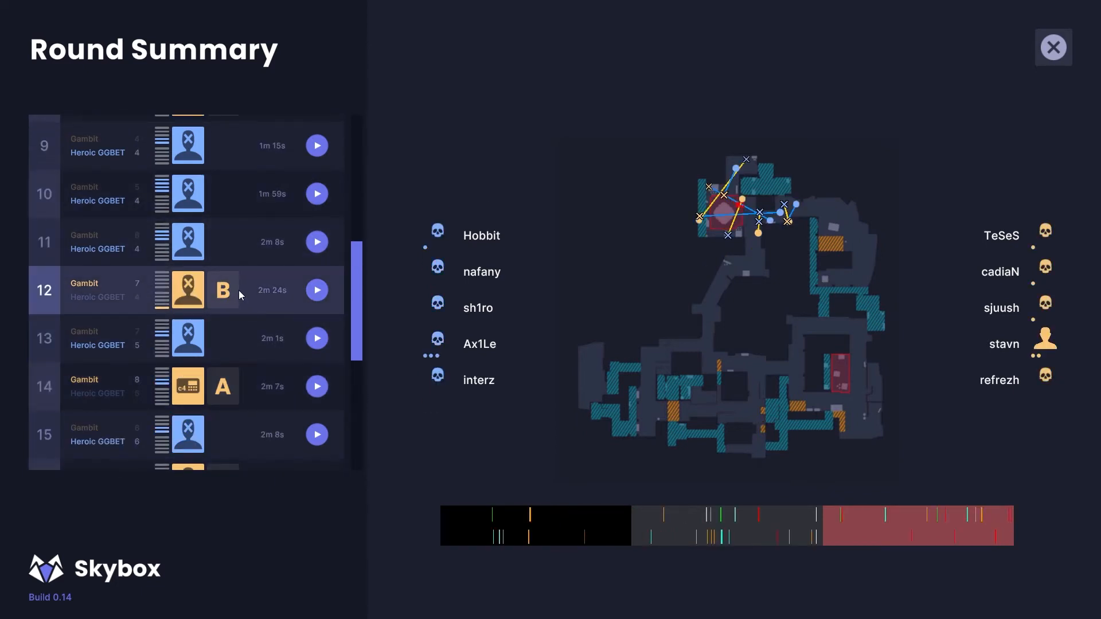
scroll("down", 3)
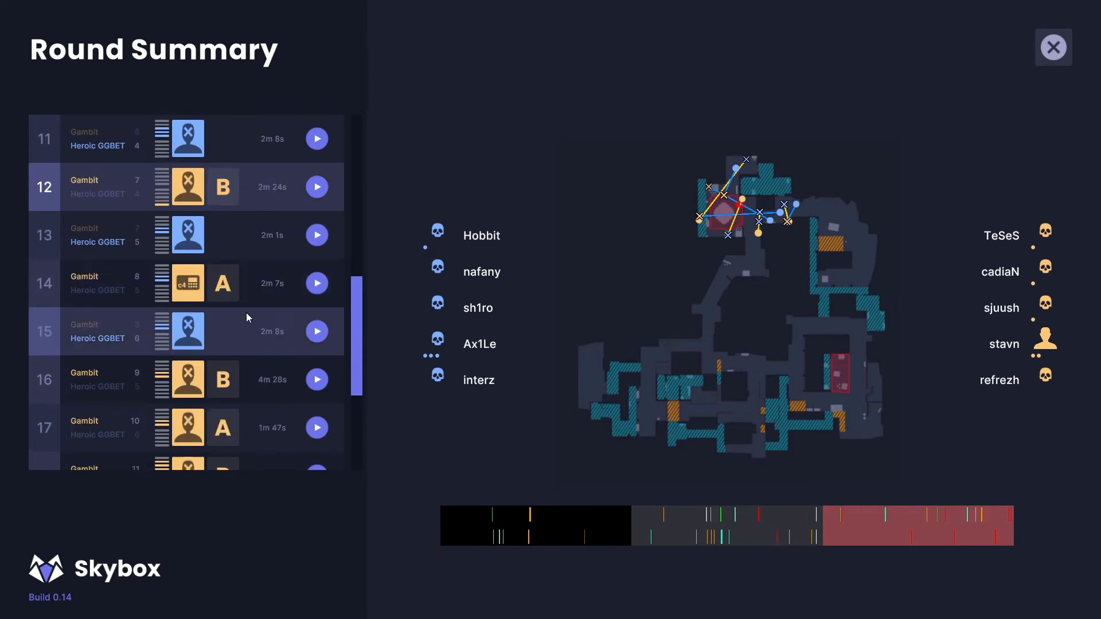
scroll("down", 3)
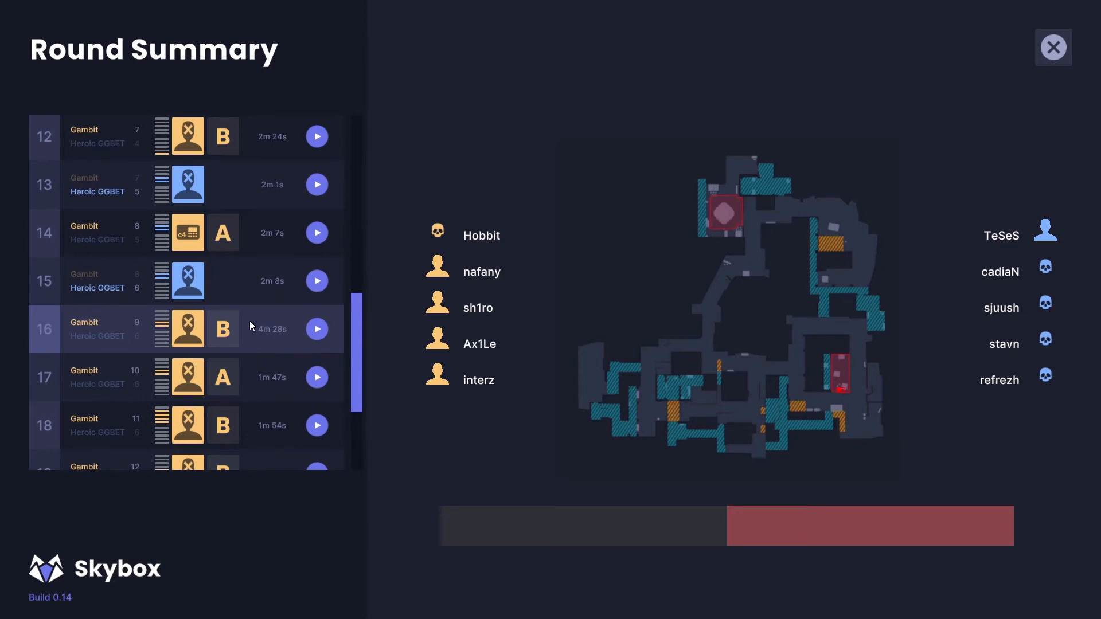
Show round 17's fight map in the Round Summary, then return to the 3D replay.
scroll("down", 3)
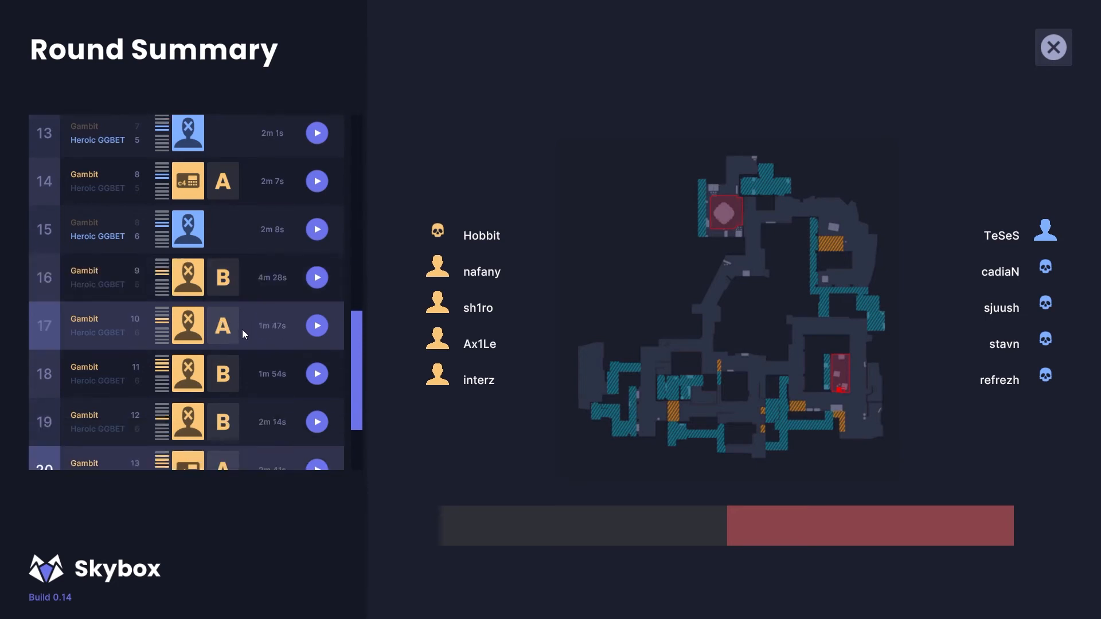
left_click(317, 324)
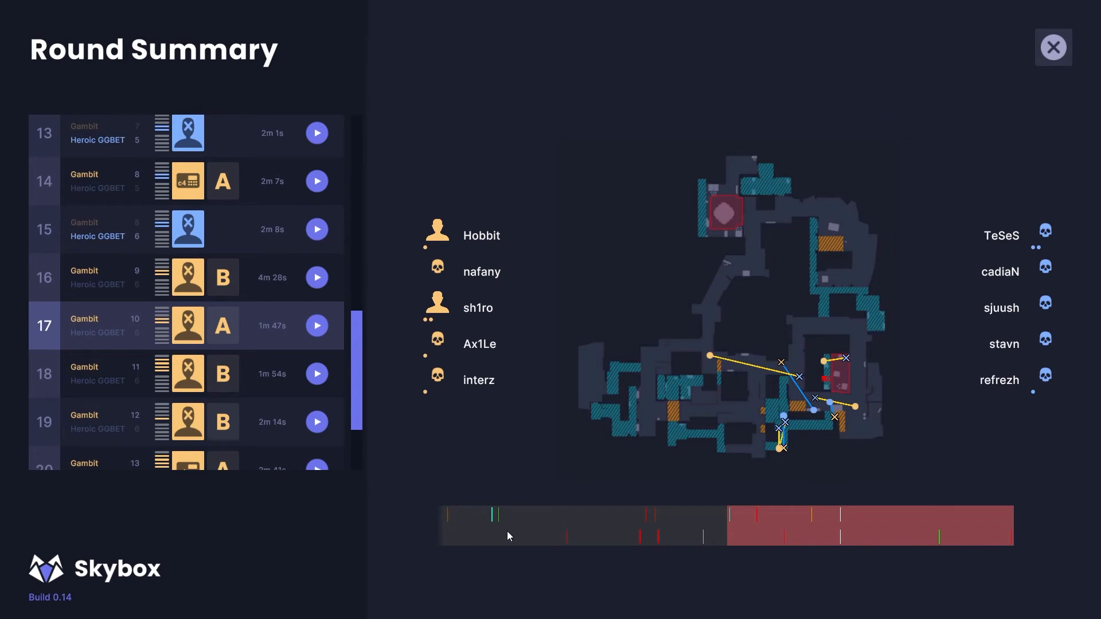
left_click(1052, 47)
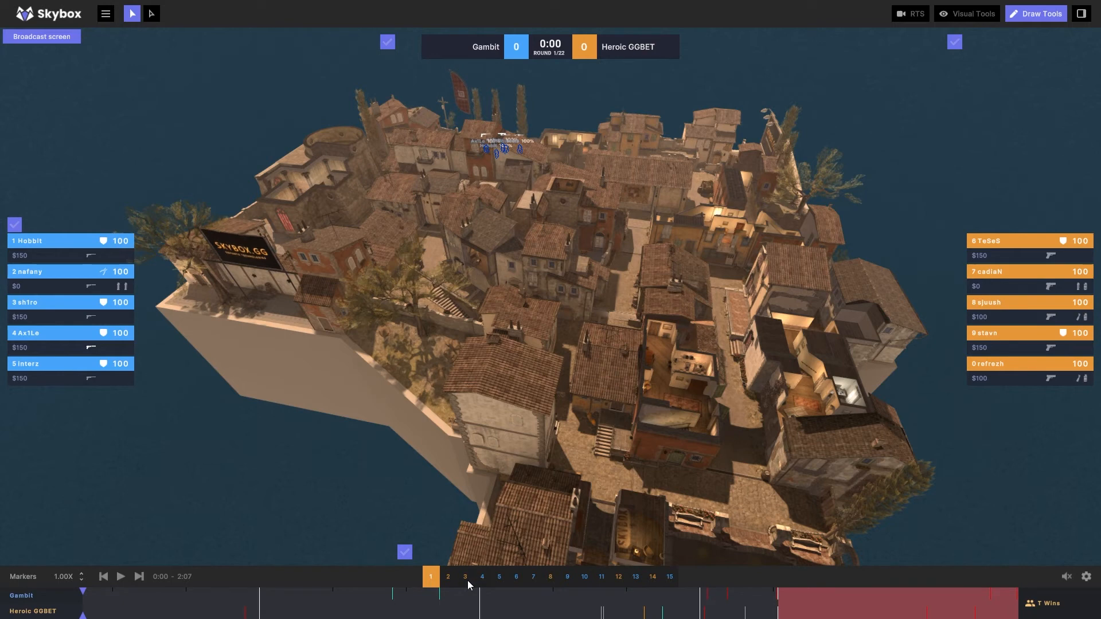
Jump the replay to round 3 and then round 8 on the timeline's round strip.
left_click(464, 576)
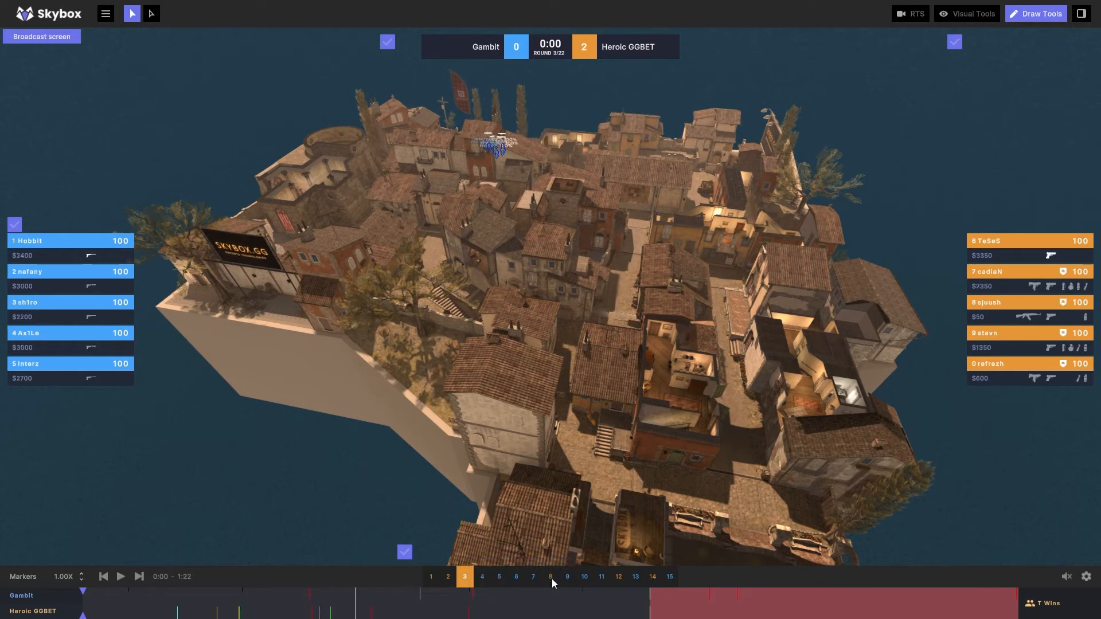
left_click(549, 575)
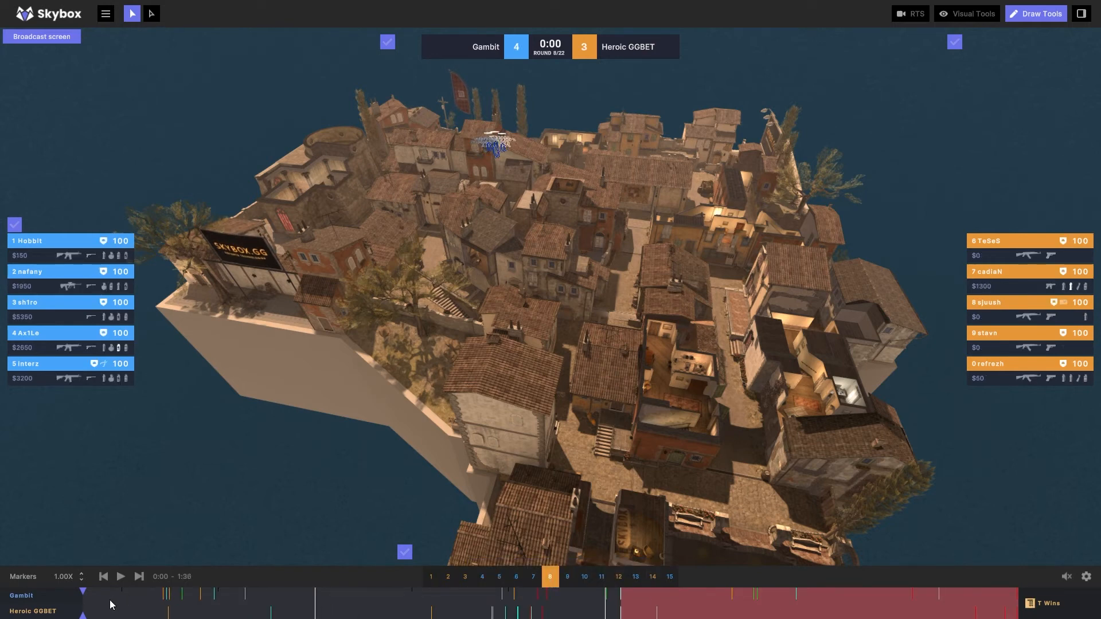